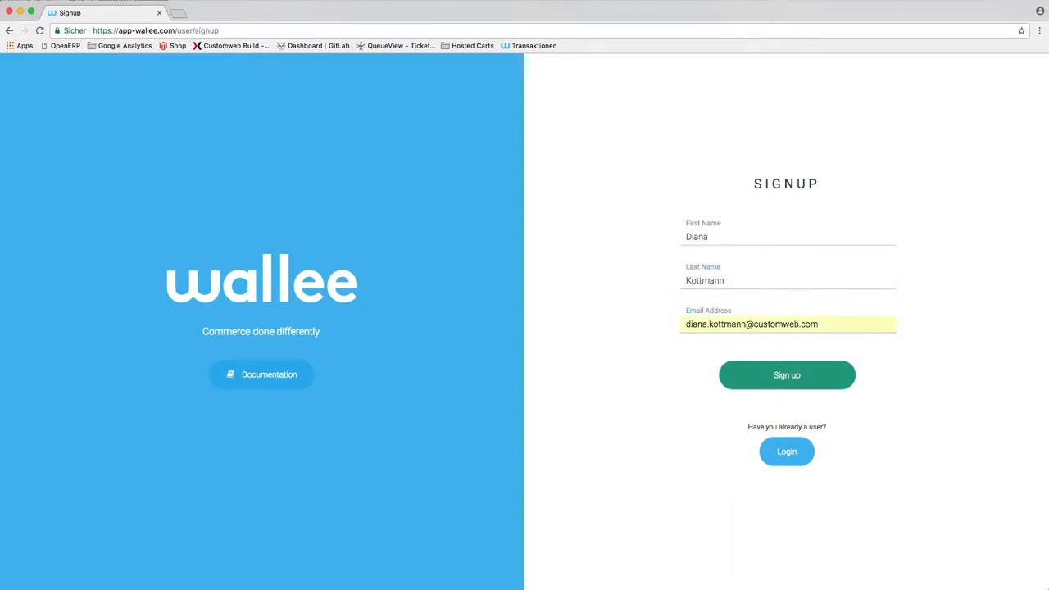
Log in to wallee and view the Application Users list (Test, Walle Shopware, woo_wallee_demo).
left_click(786, 374)
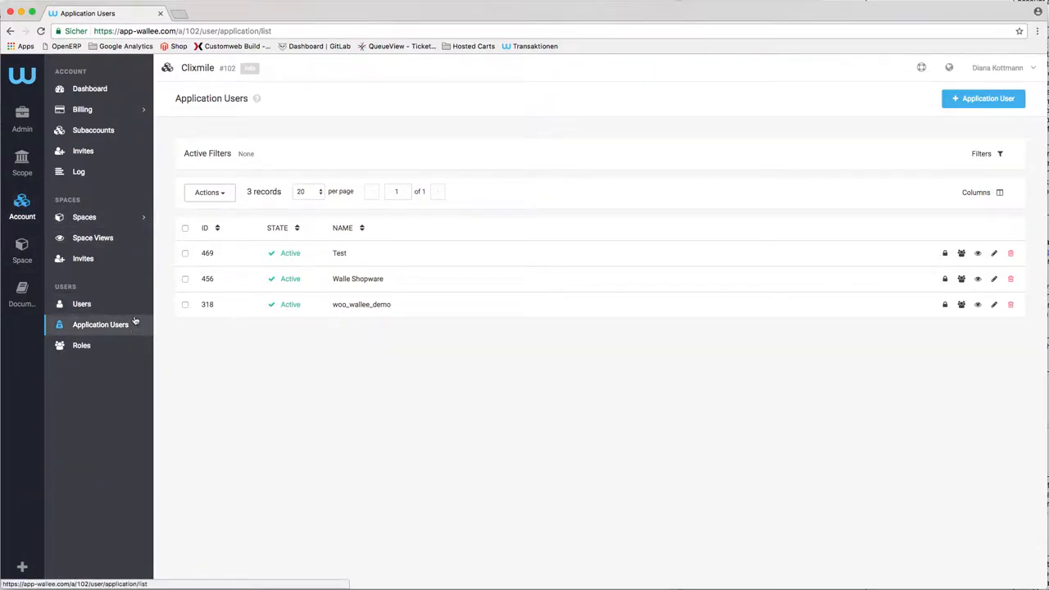
mouse_move(555, 298)
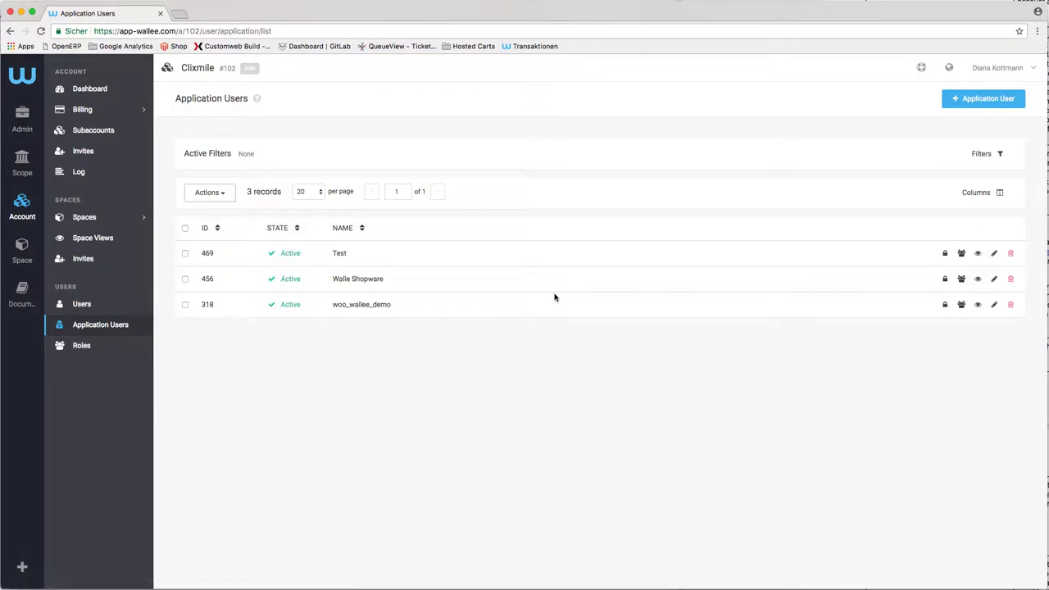
Create application user 'Demo Magento' and note its credentials.
left_click(983, 99)
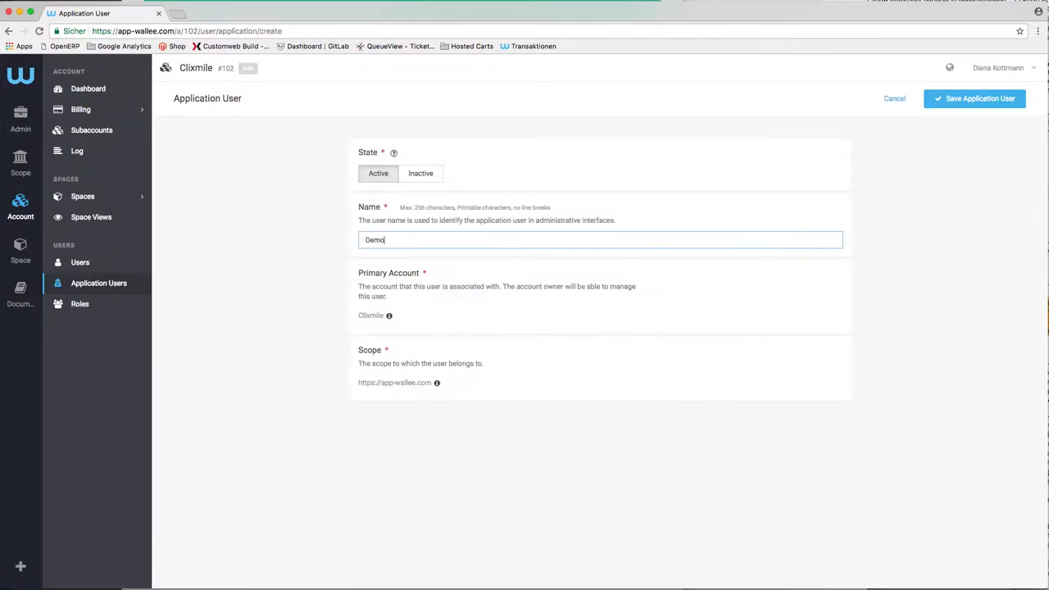
type("Magento")
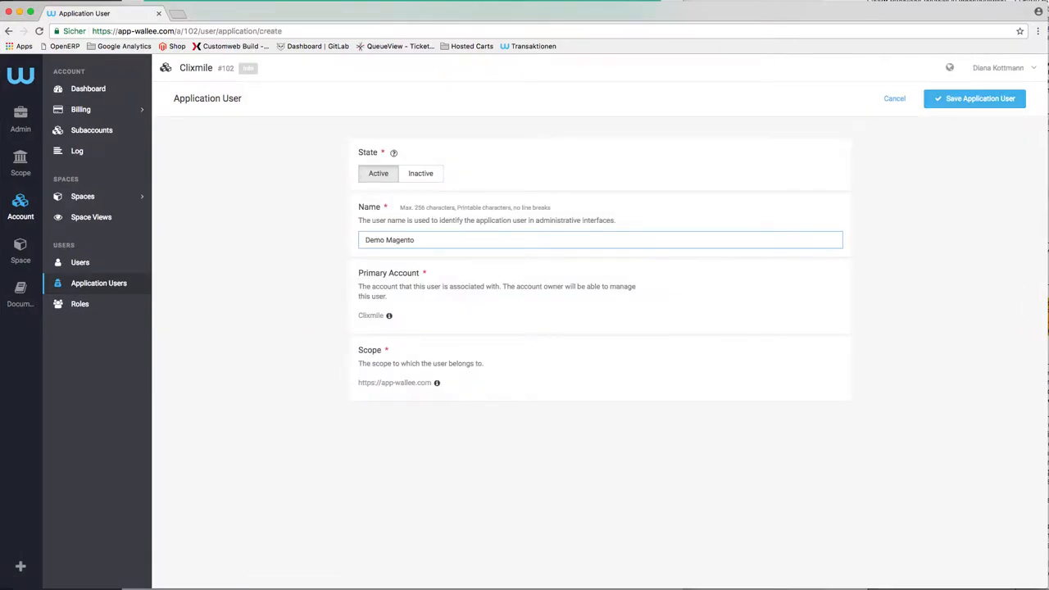
left_click(974, 99)
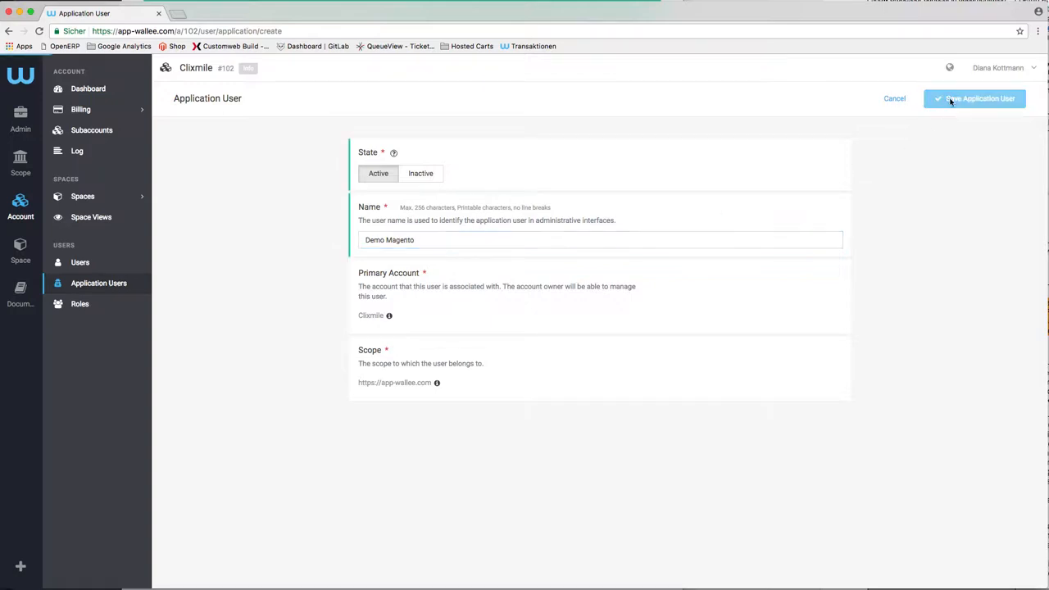
left_click(974, 99)
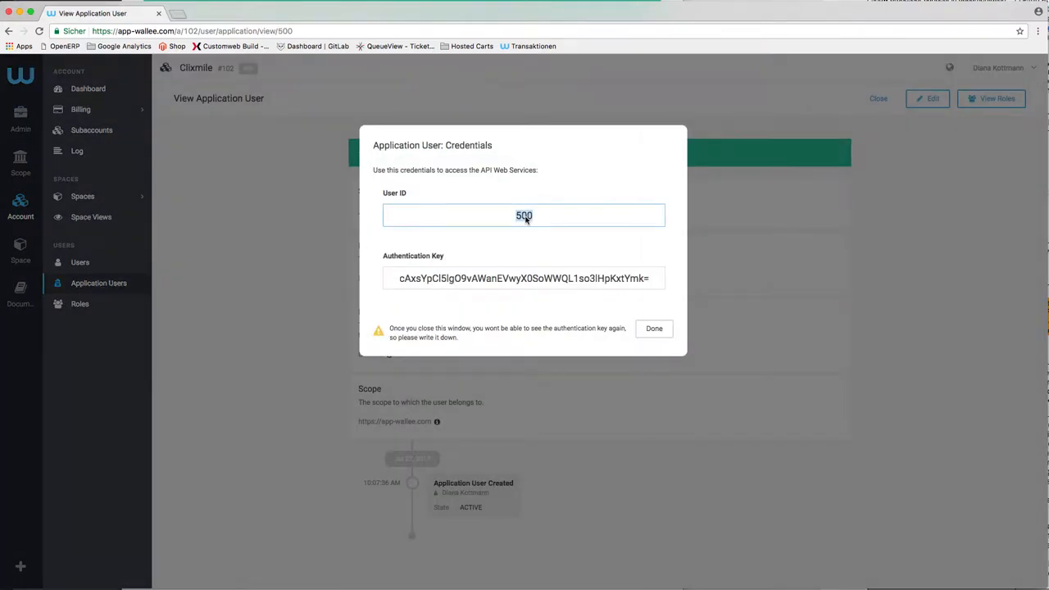
left_click(653, 328)
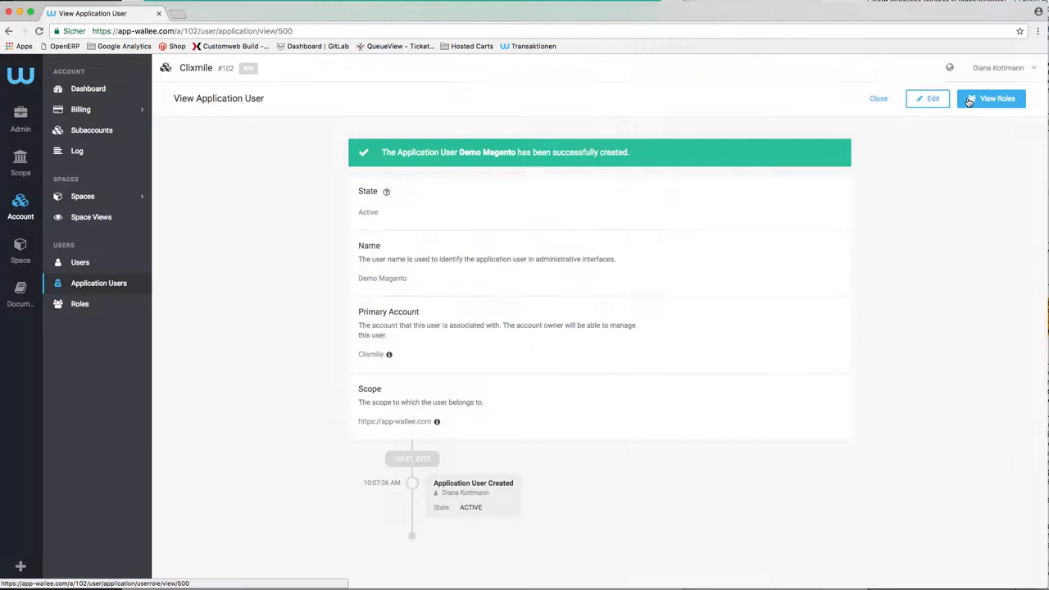
Assign the Account Admin role to Demo Magento and save the roles.
left_click(991, 98)
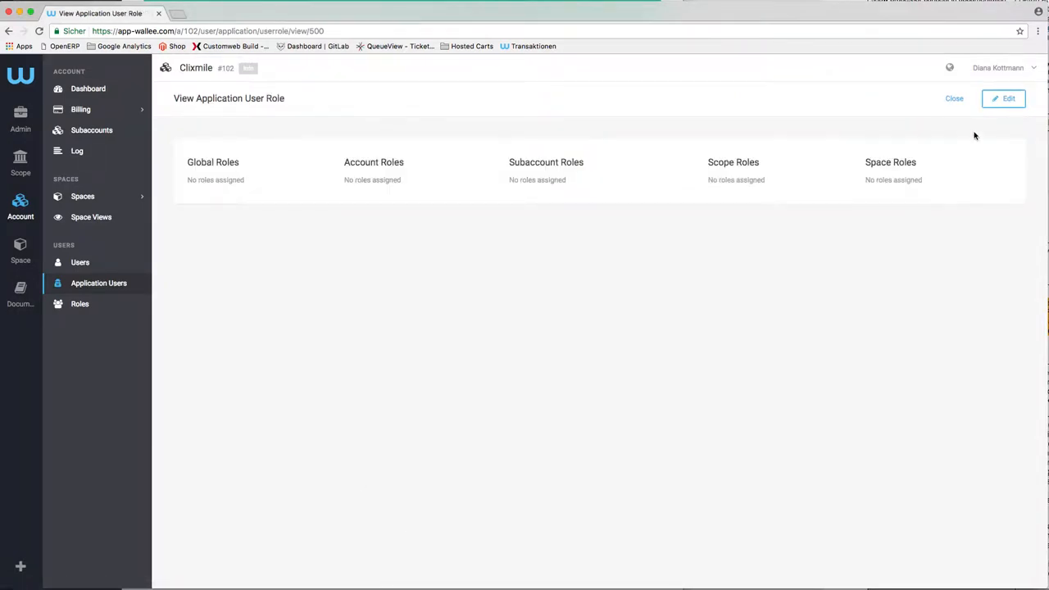
left_click(1003, 98)
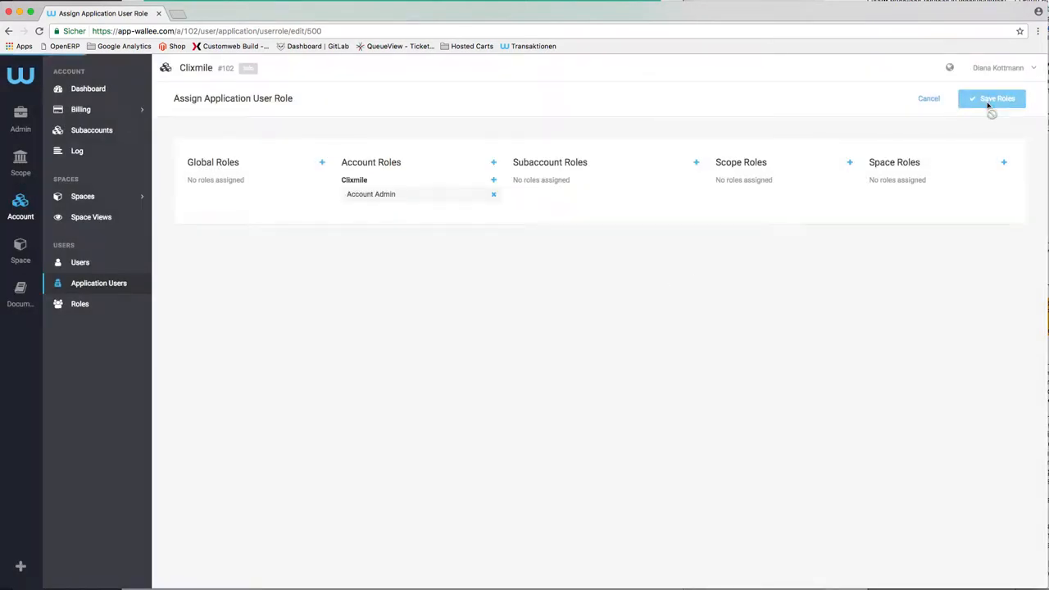
left_click(991, 98)
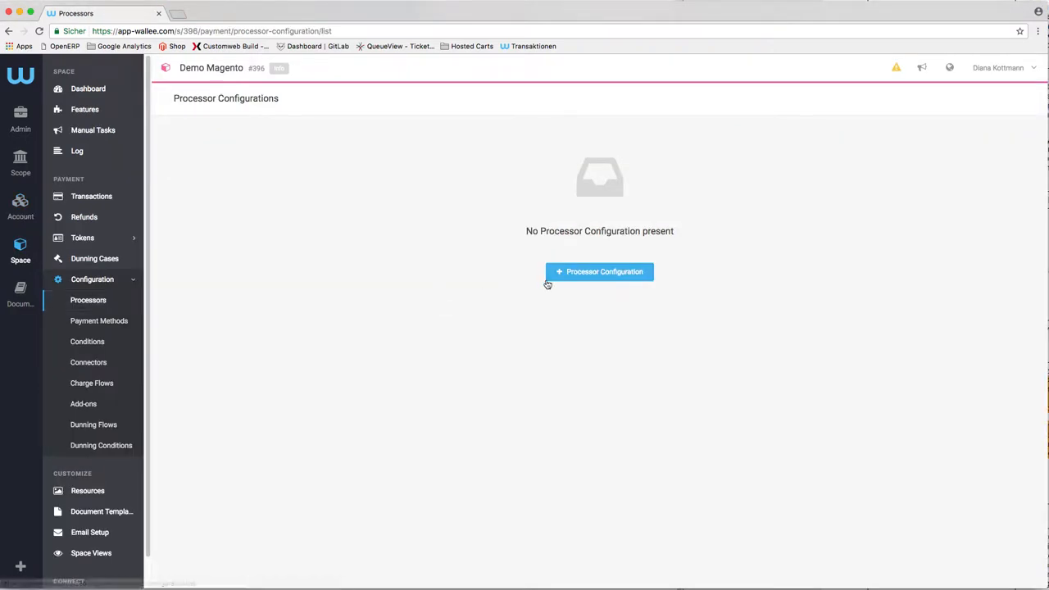
Start an Ingenico ePayments DirectLink processor configuration, then view another space's processors.
left_click(599, 271)
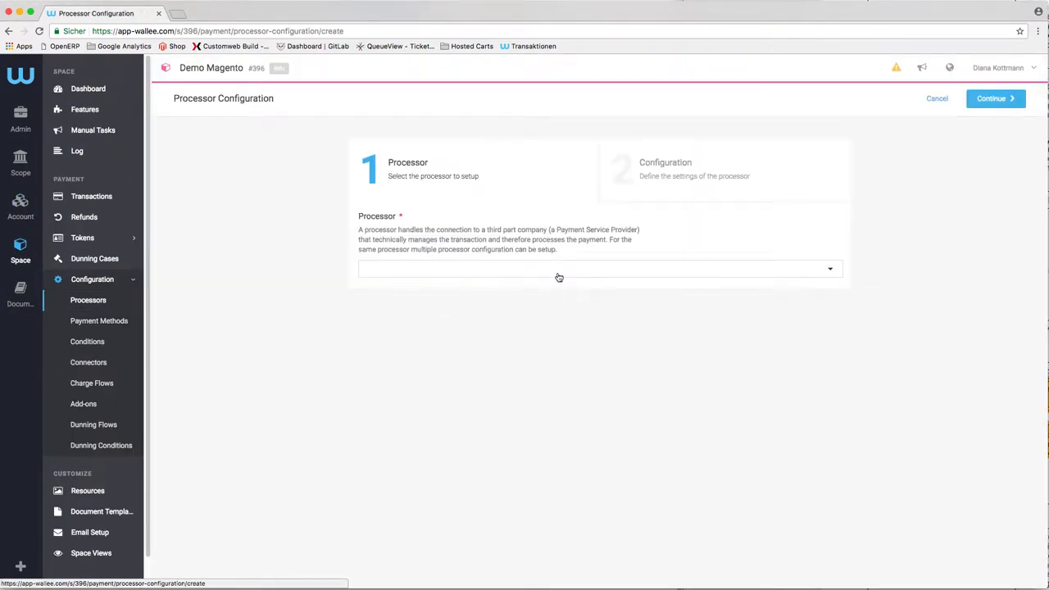
type("ingeni")
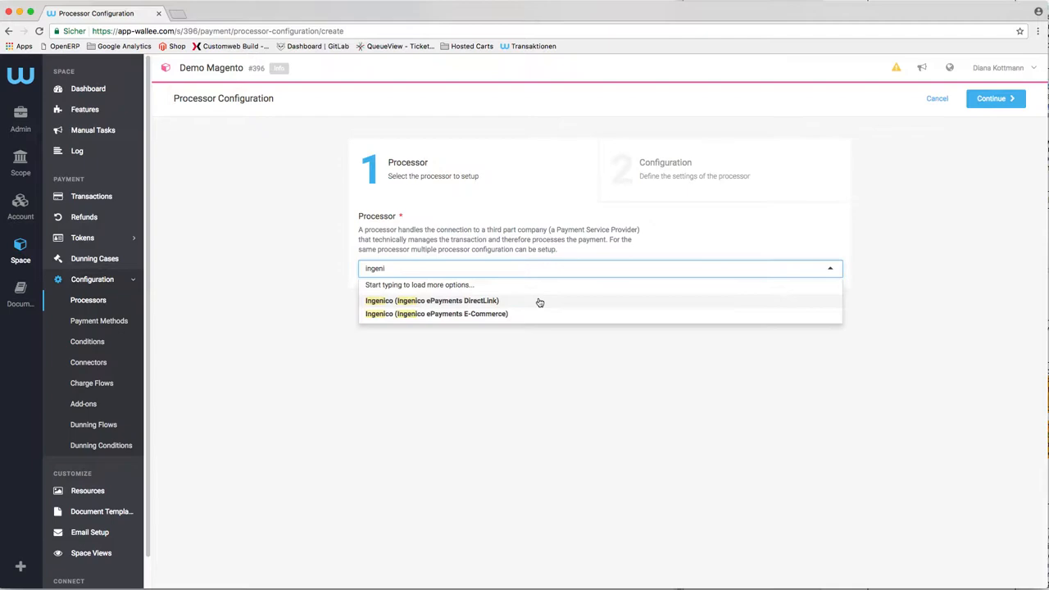
left_click(432, 300)
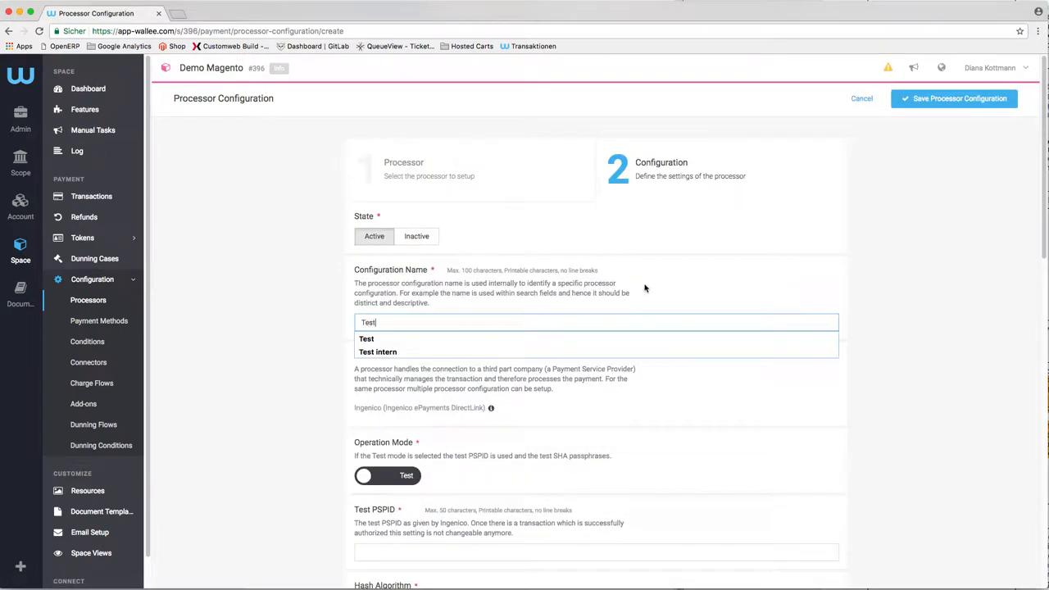
left_click(952, 98)
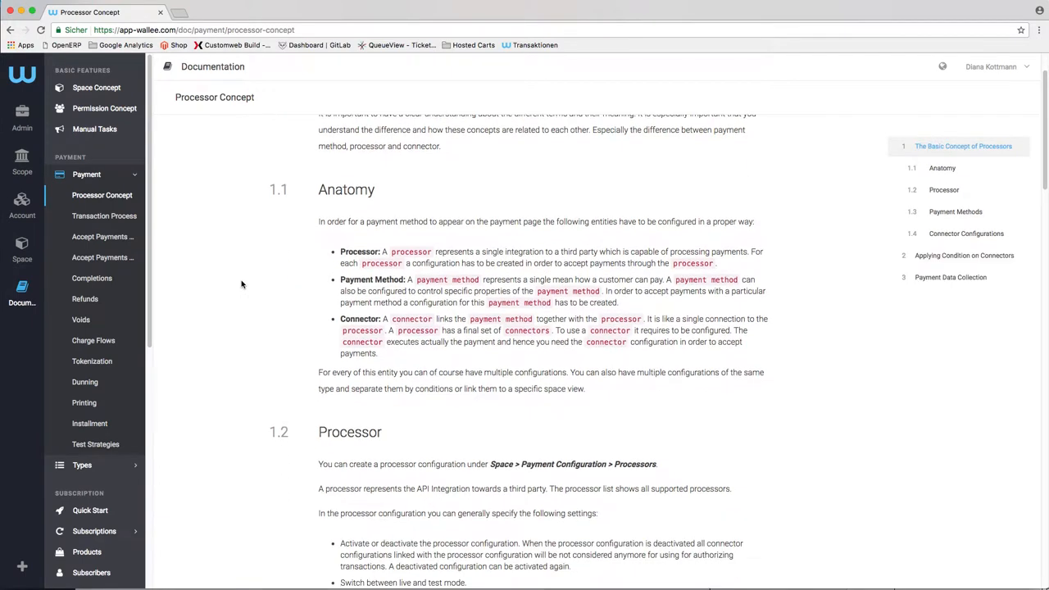
scroll("down", 3)
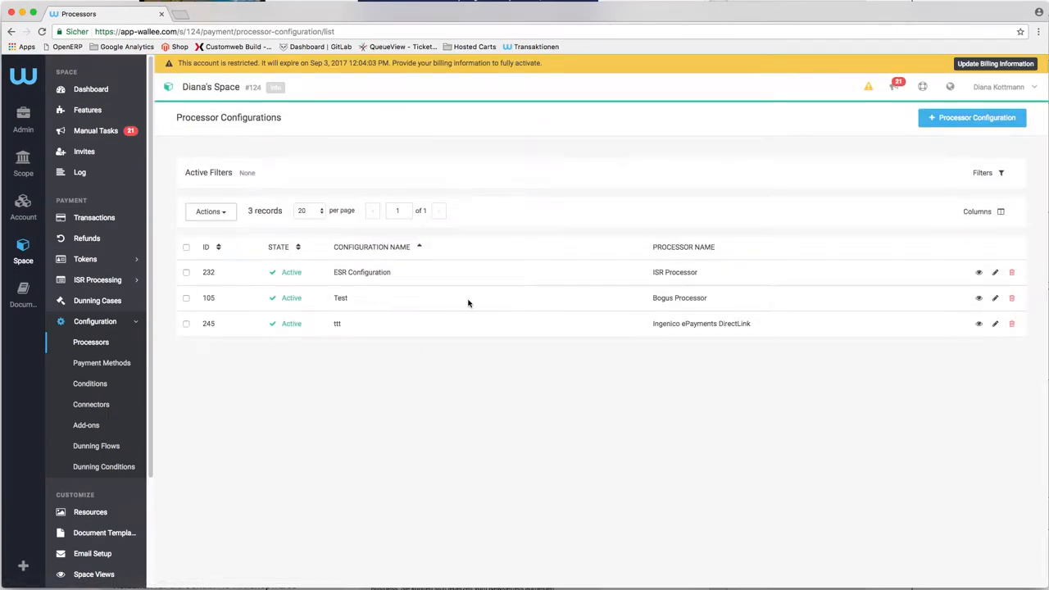
mouse_move(978, 297)
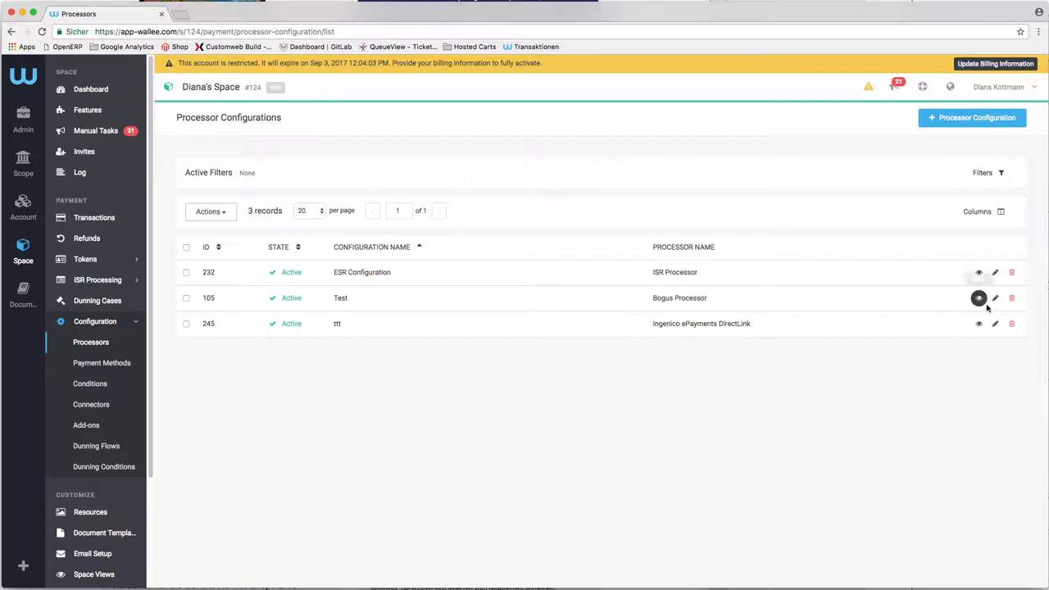
Activate the Direct Debit (SEPA) and Invoice connectors on the Test processor configuration.
left_click(979, 297)
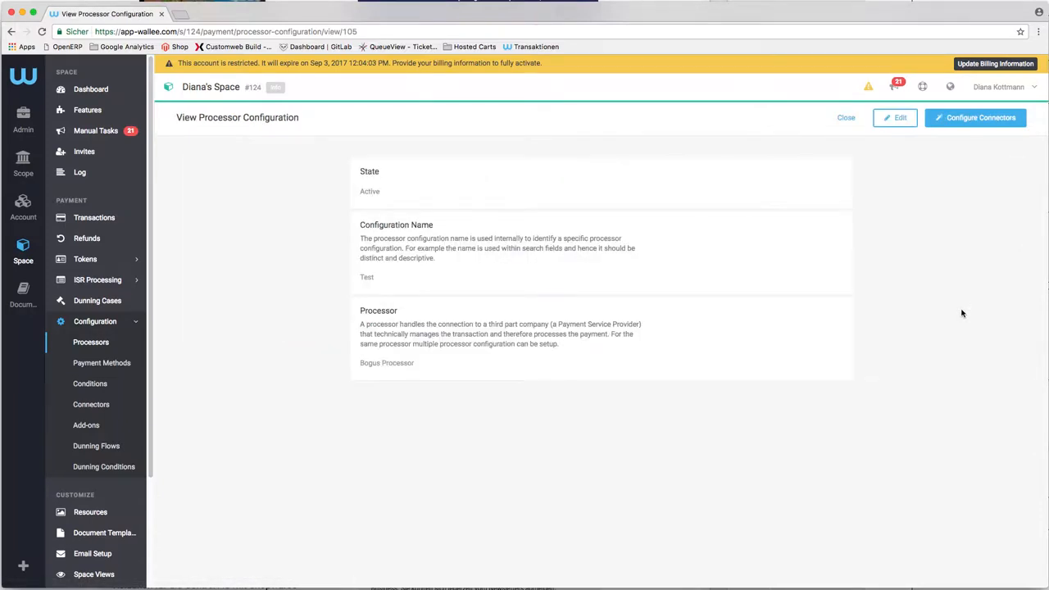
left_click(974, 117)
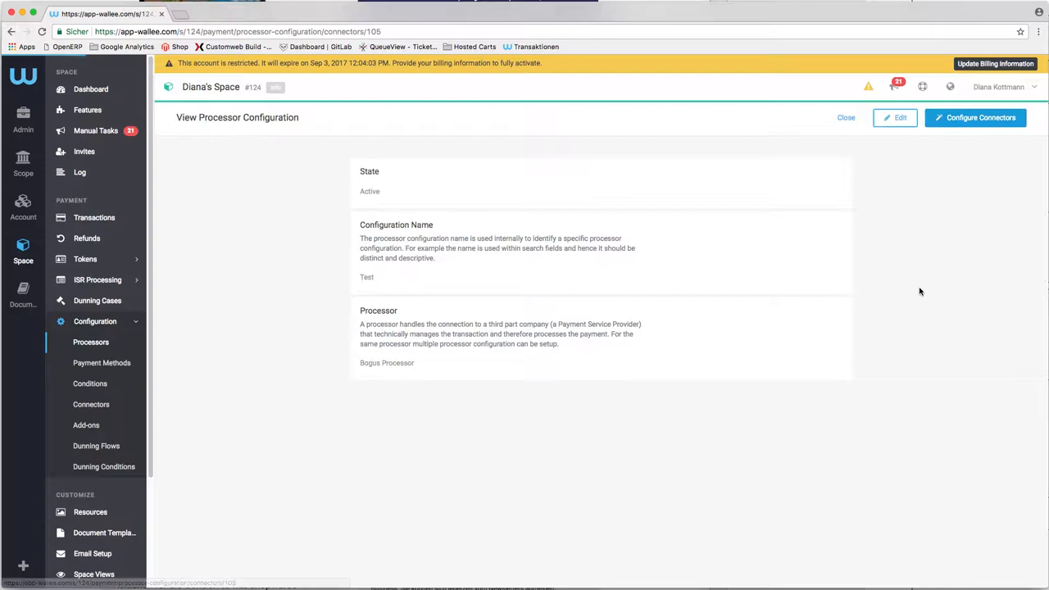
left_click(974, 118)
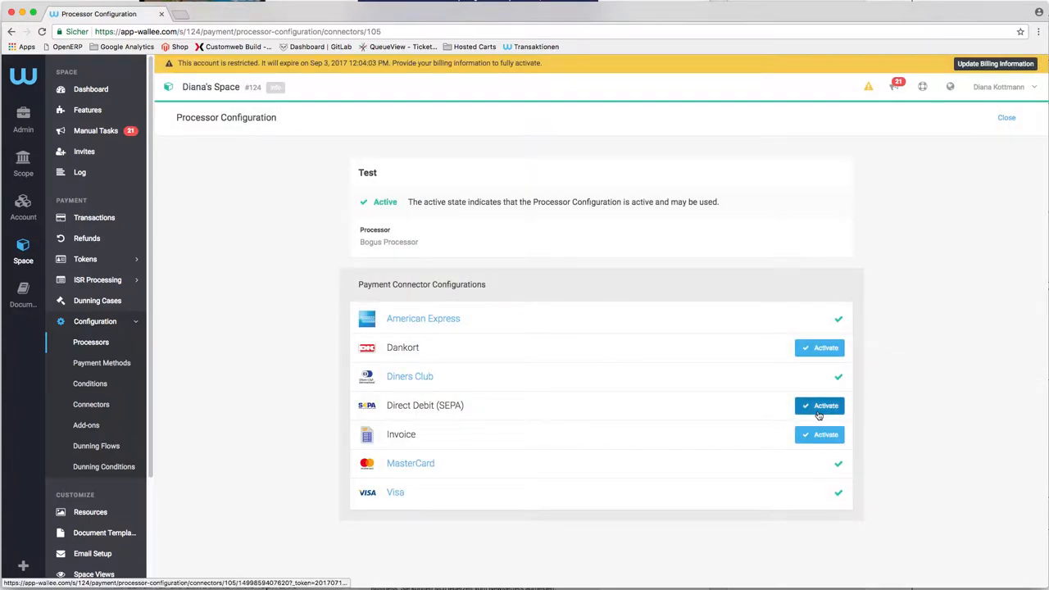
left_click(819, 405)
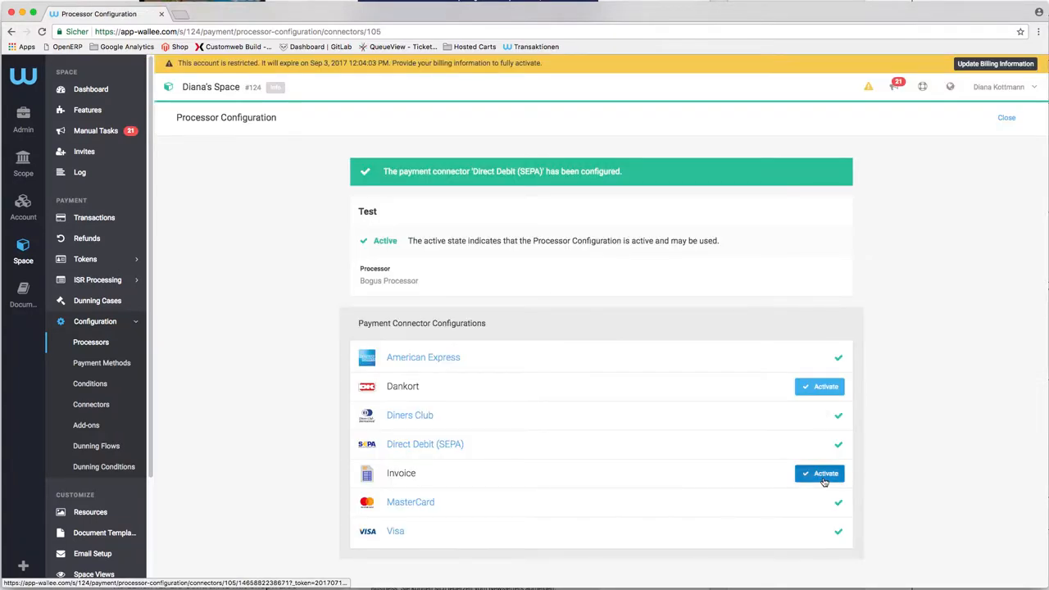
left_click(819, 473)
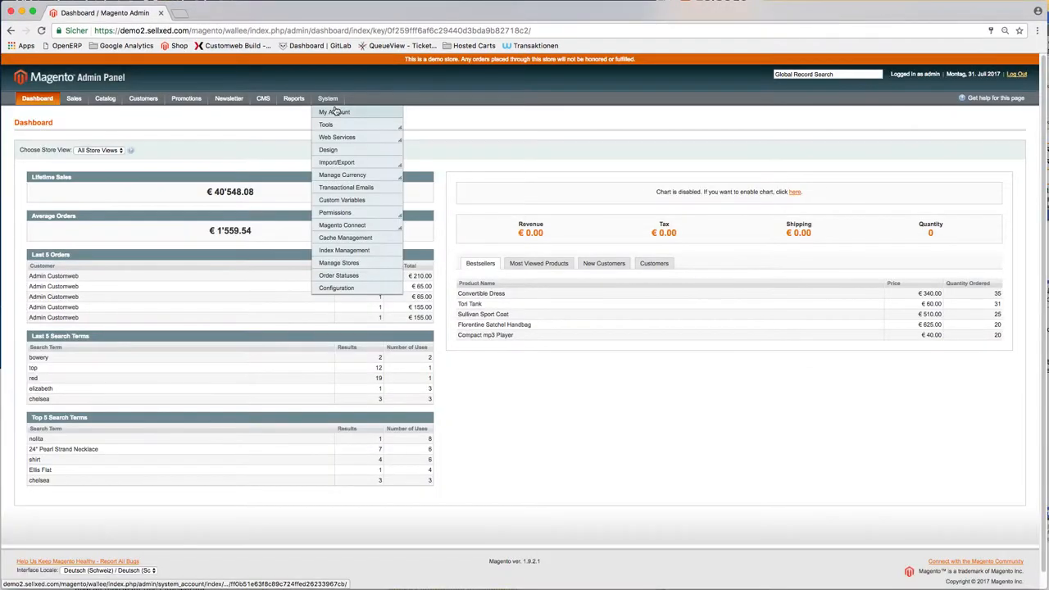
mouse_move(336, 287)
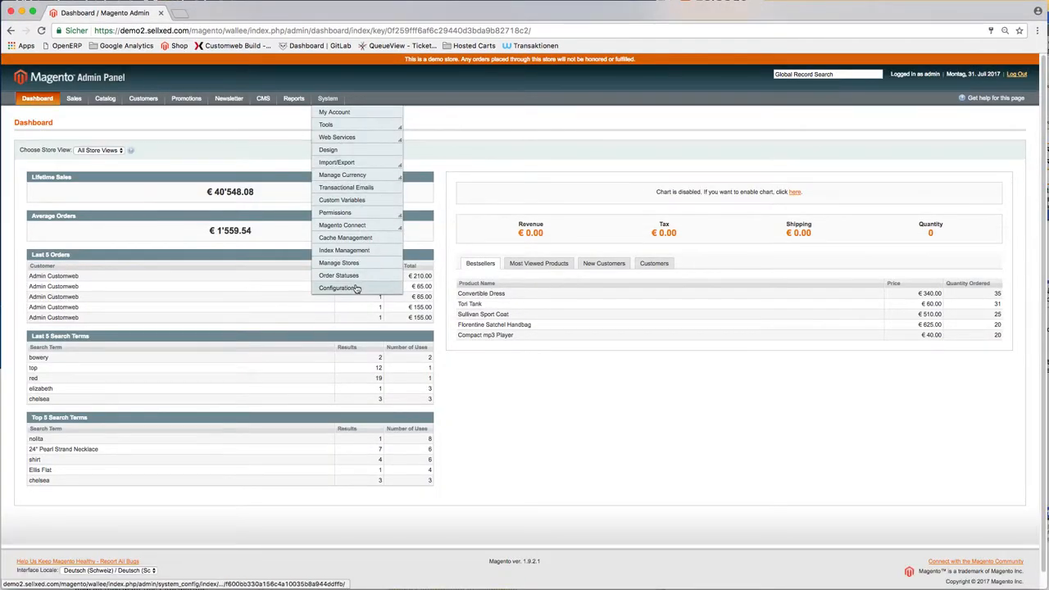
Open the Wallee Payment section of Magento's System Configuration.
left_click(337, 287)
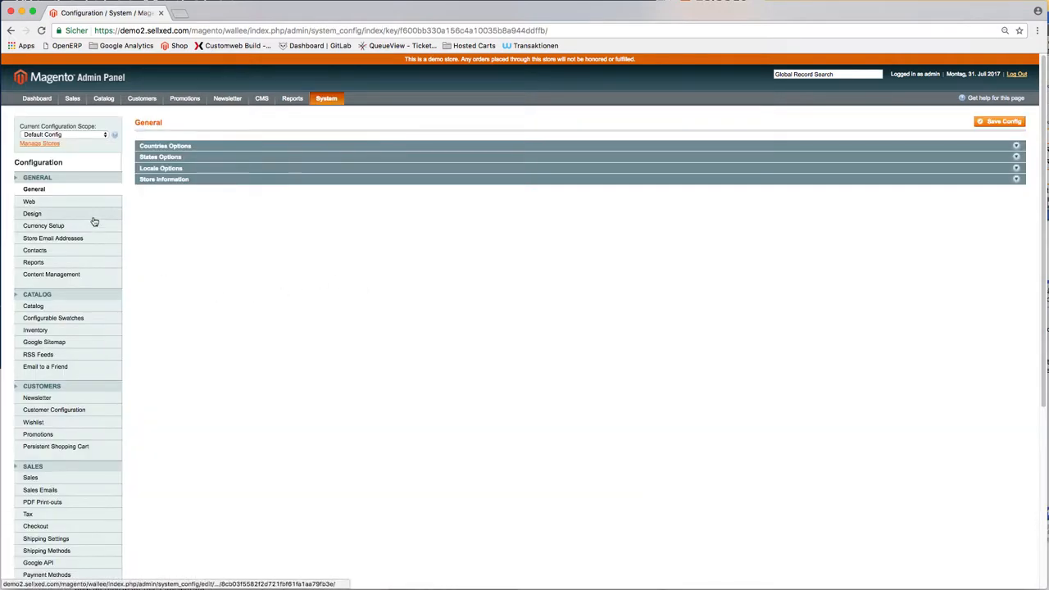
scroll("down", 3)
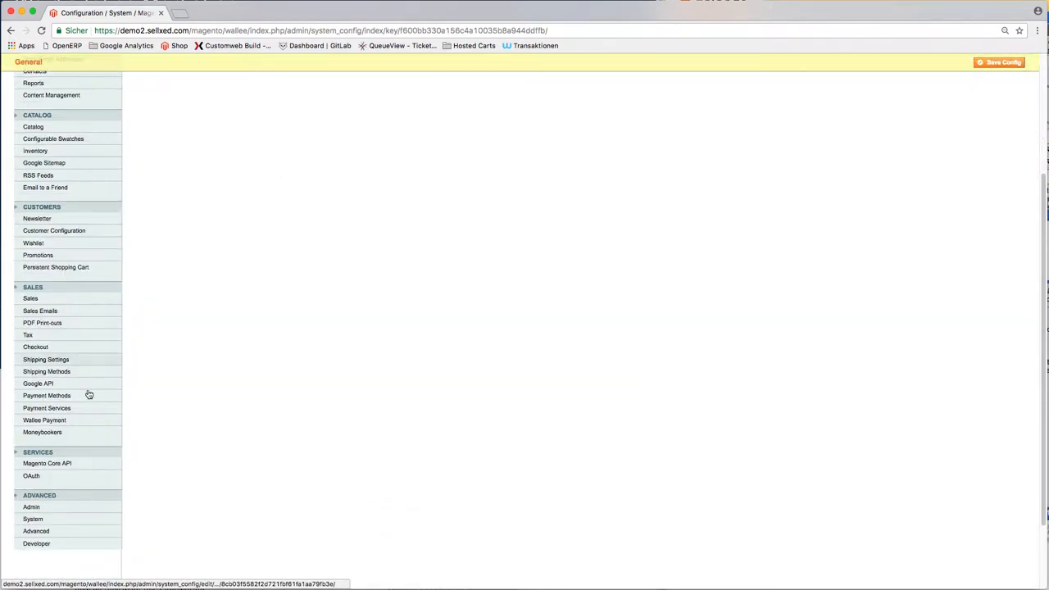
left_click(44, 420)
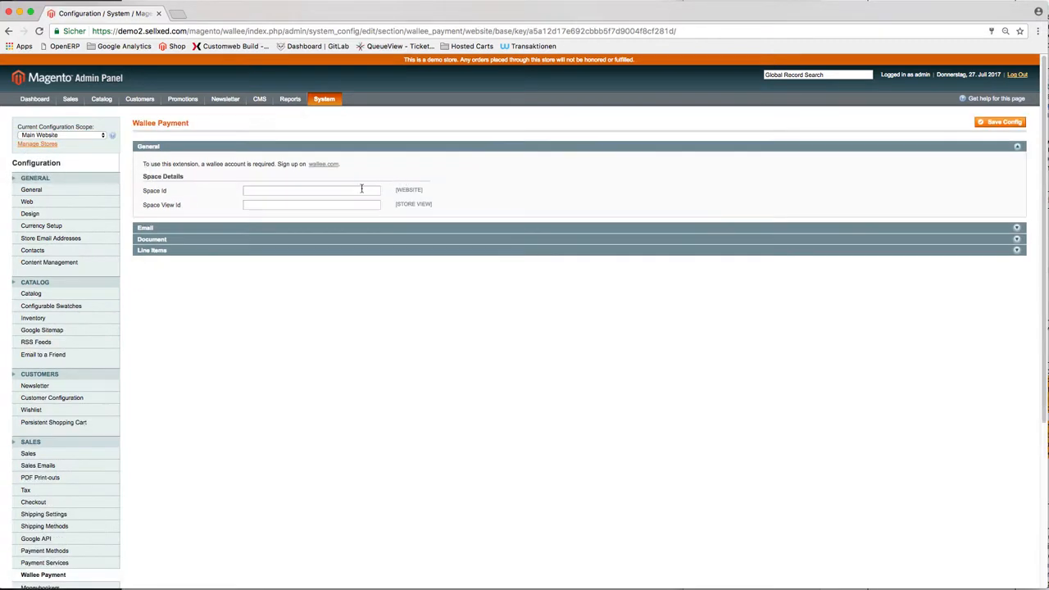
Enter Space Id 396 in Wallee Payment settings and save the configuration.
type("396")
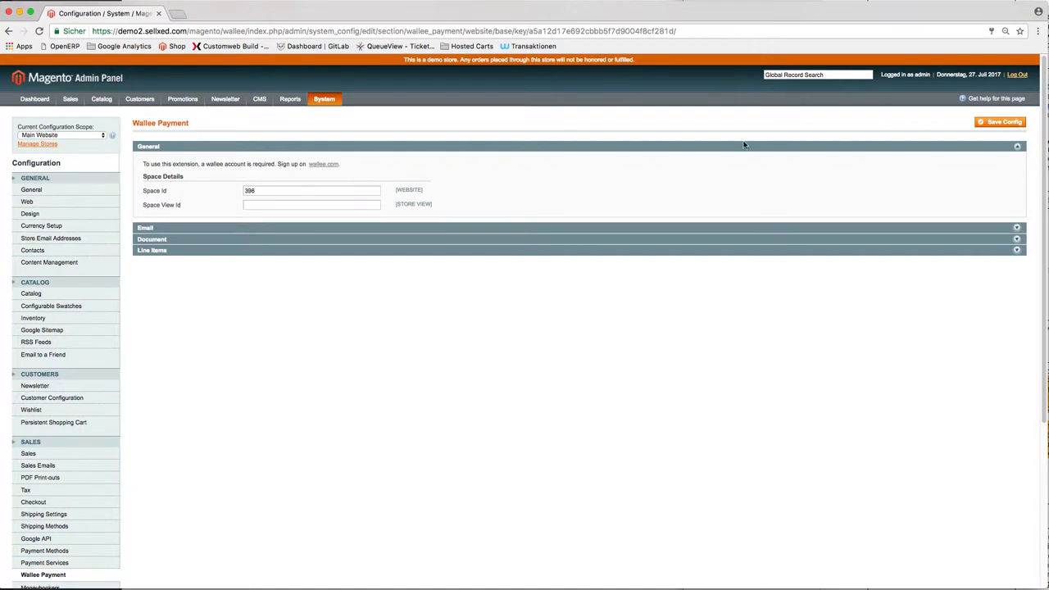
left_click(999, 122)
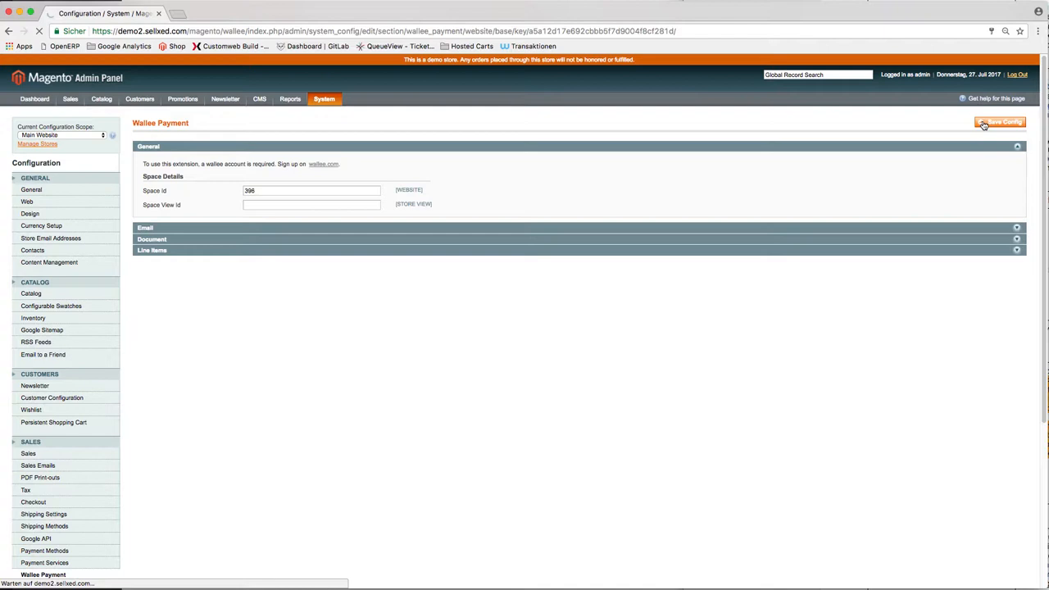
left_click(999, 122)
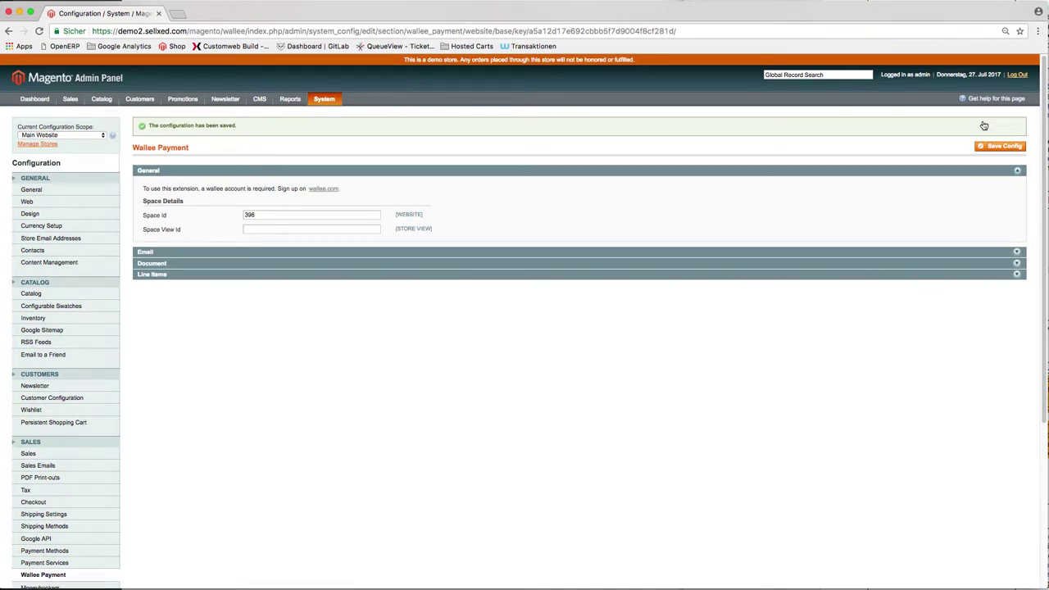
left_click(164, 30)
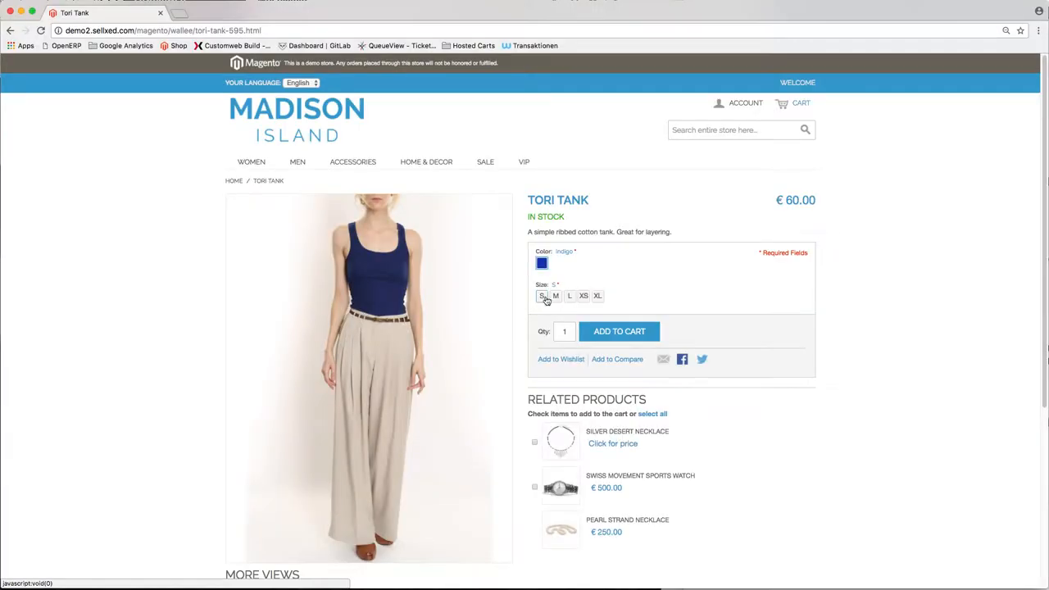
Add a size S Tori Tank to cart and check out with saved address and Flat Rate shipping.
left_click(619, 331)
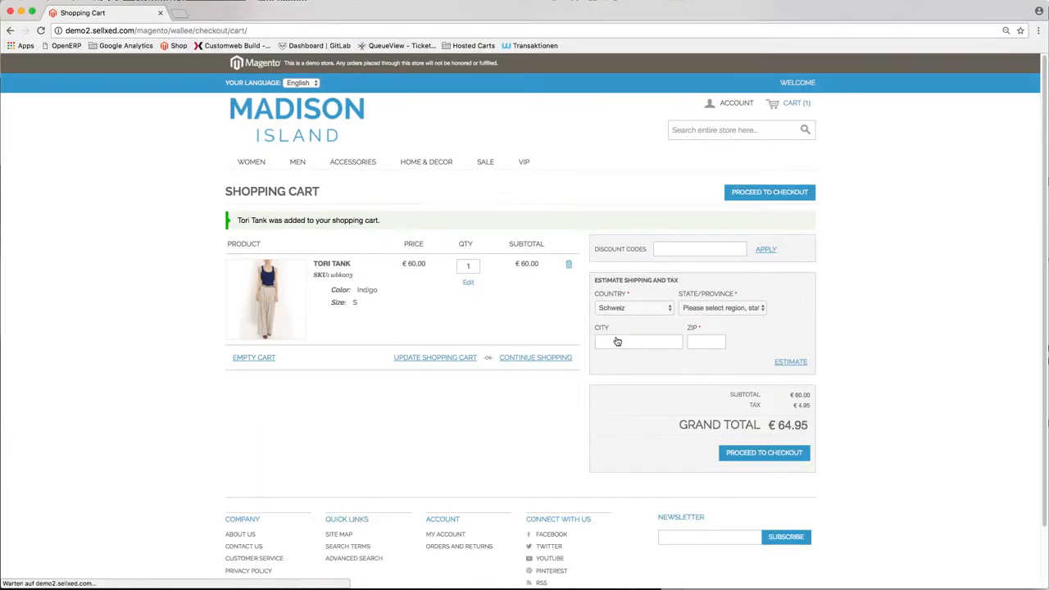
left_click(763, 452)
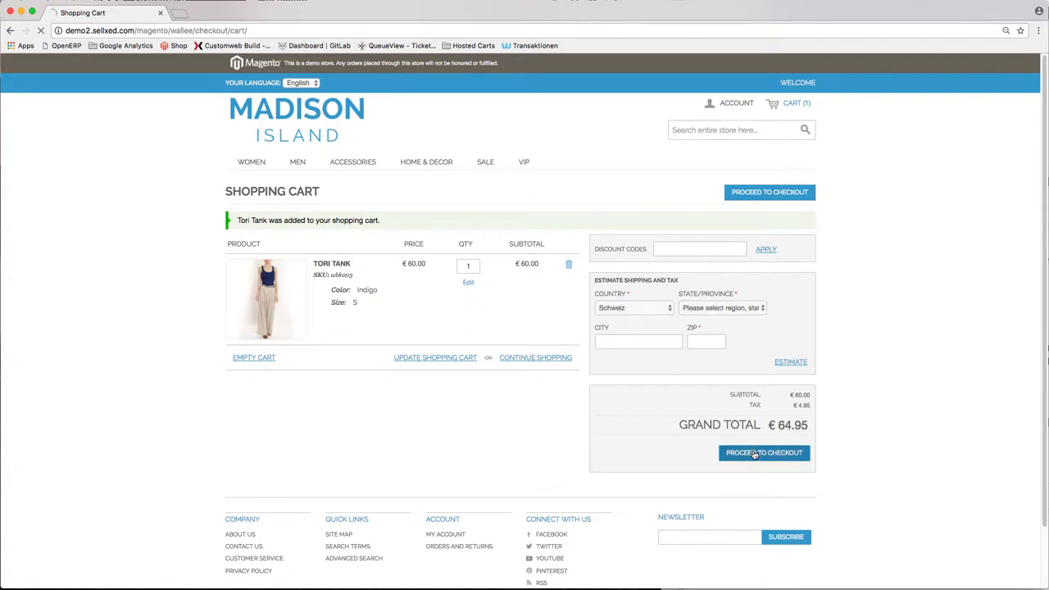
left_click(764, 452)
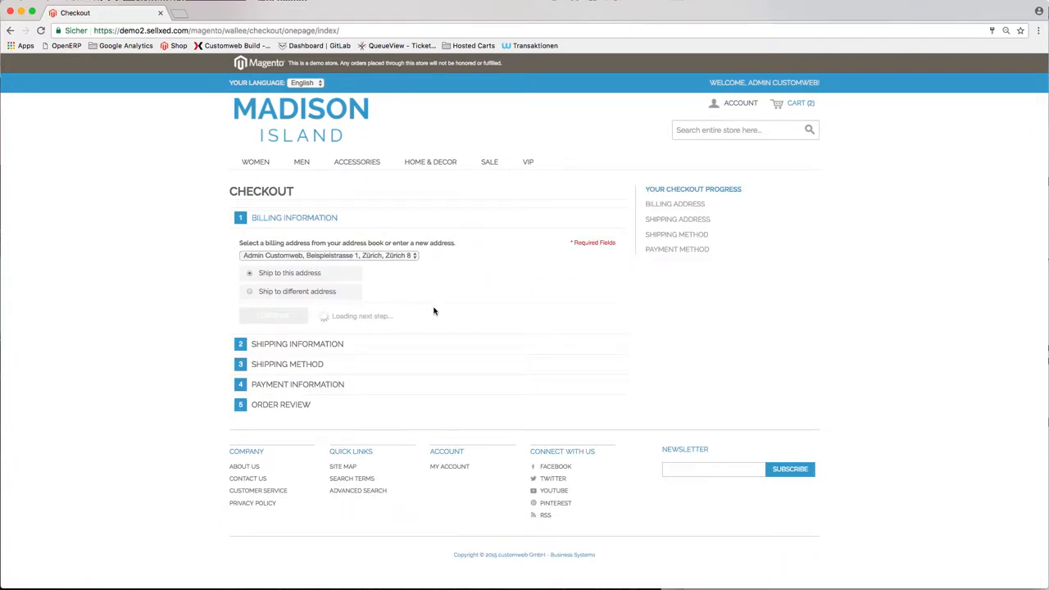
left_click(273, 316)
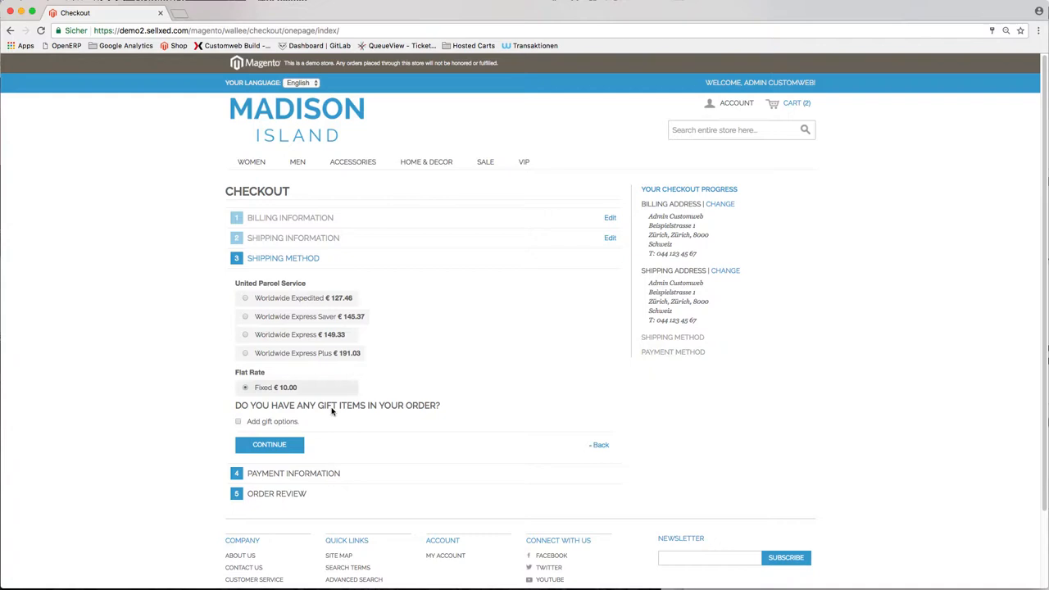
left_click(270, 444)
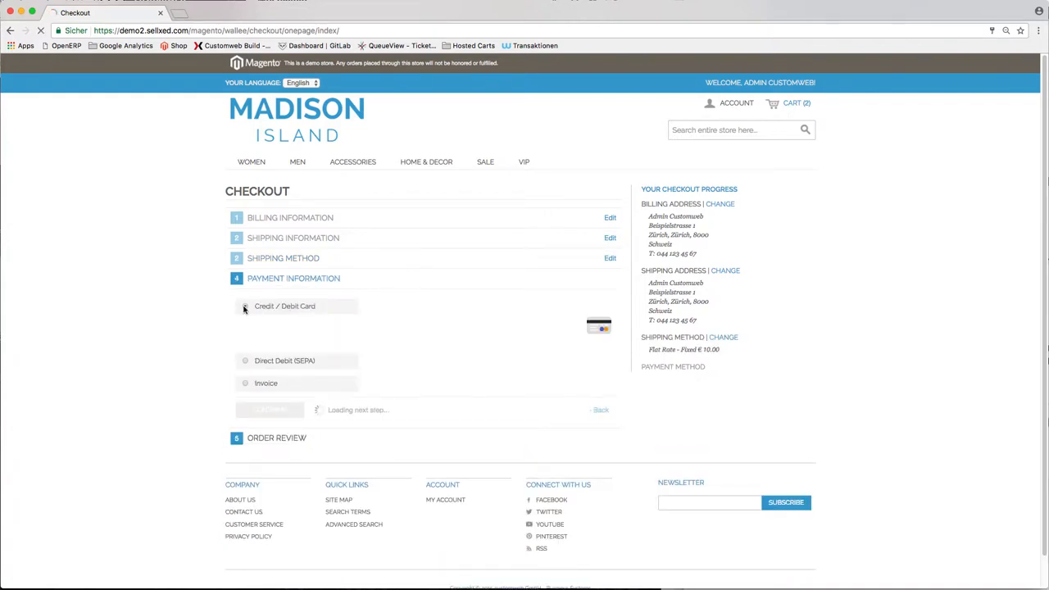
Pay the €130.00 order with a test credit/debit card and place it.
left_click(245, 306)
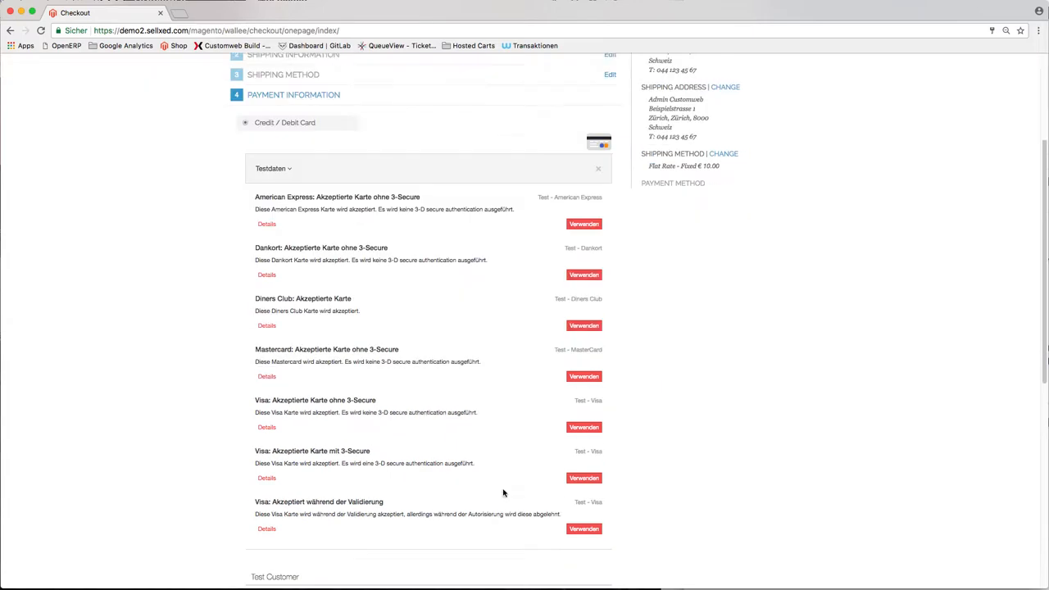
scroll("down", 3)
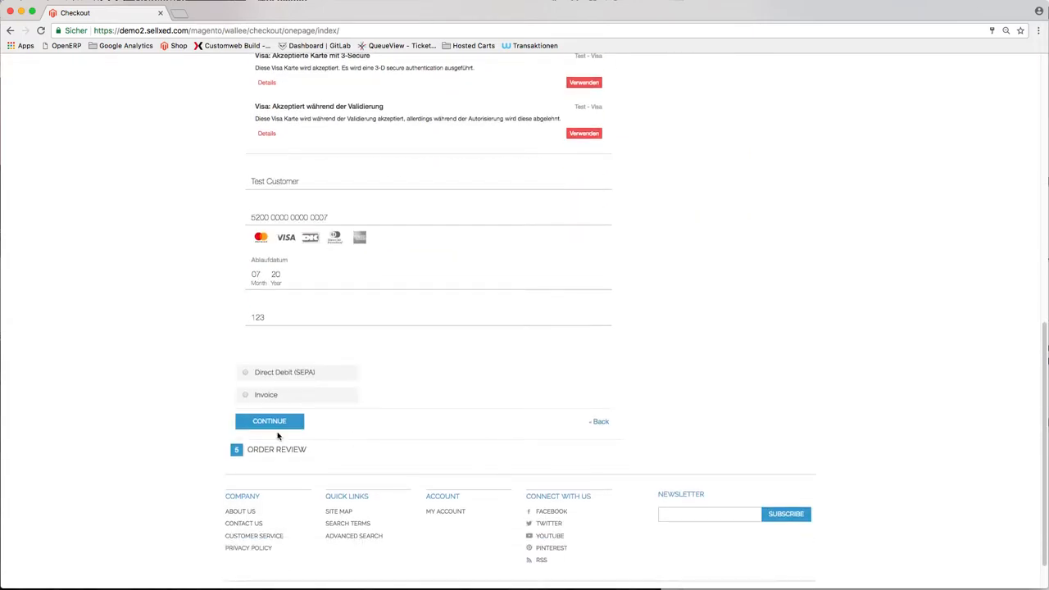
left_click(269, 420)
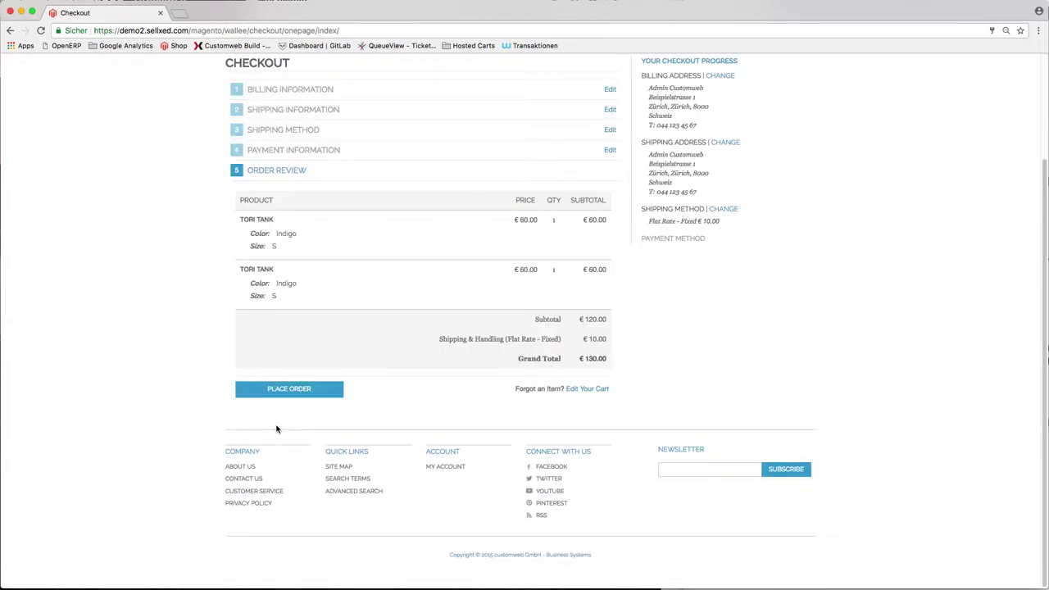
left_click(289, 388)
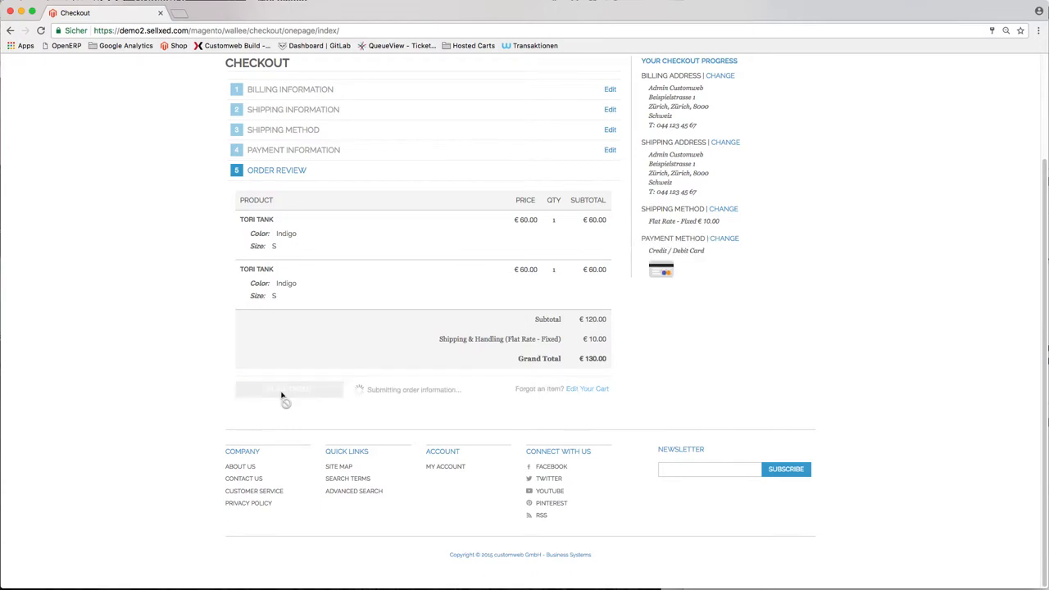
left_click(288, 389)
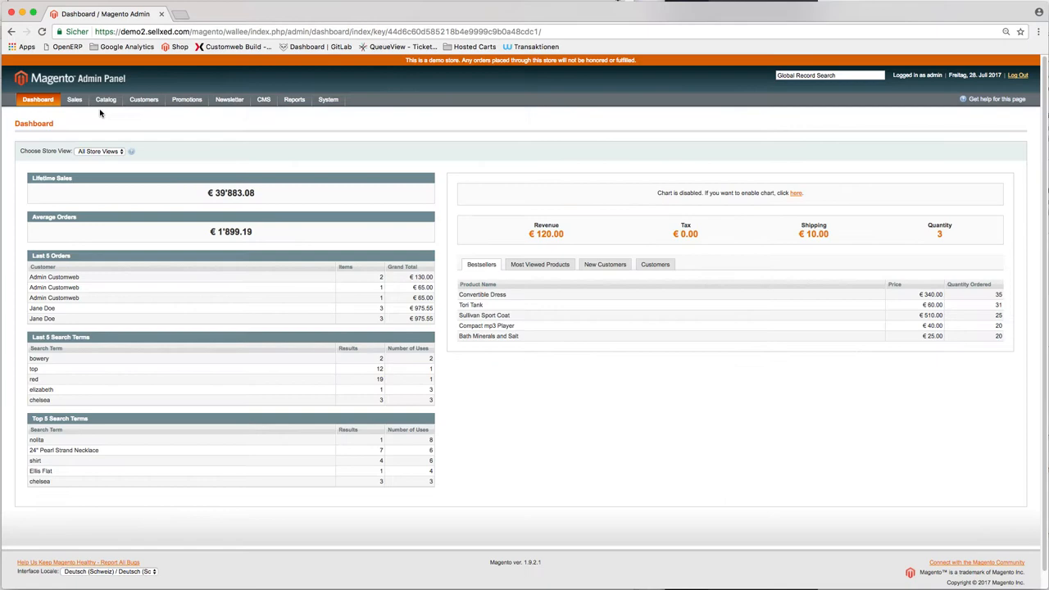
View and download the newest €130.00 invoice, #103000004, from Sales > Invoices.
left_click(73, 99)
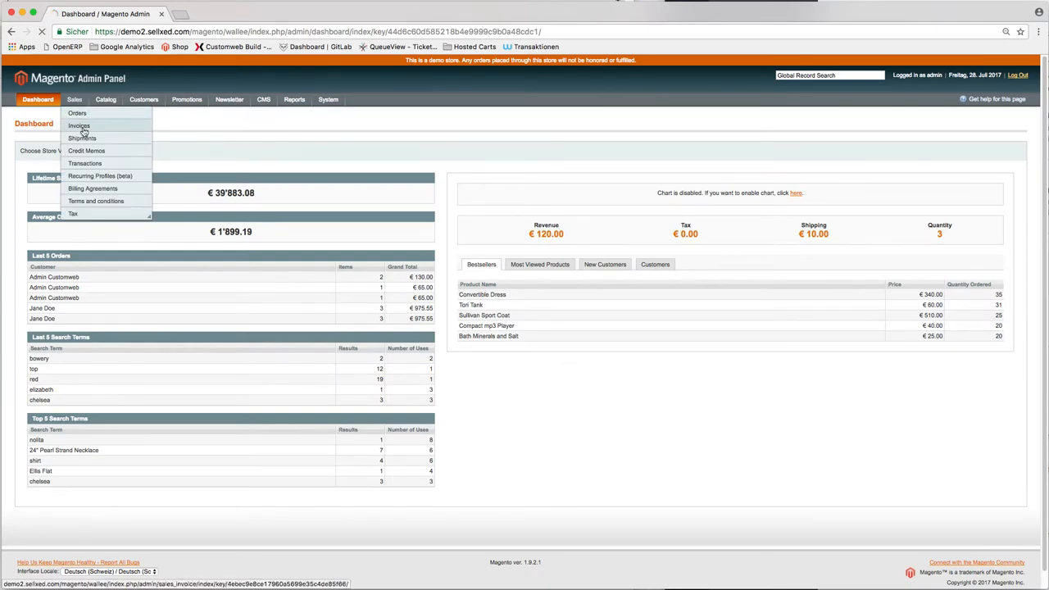
left_click(79, 125)
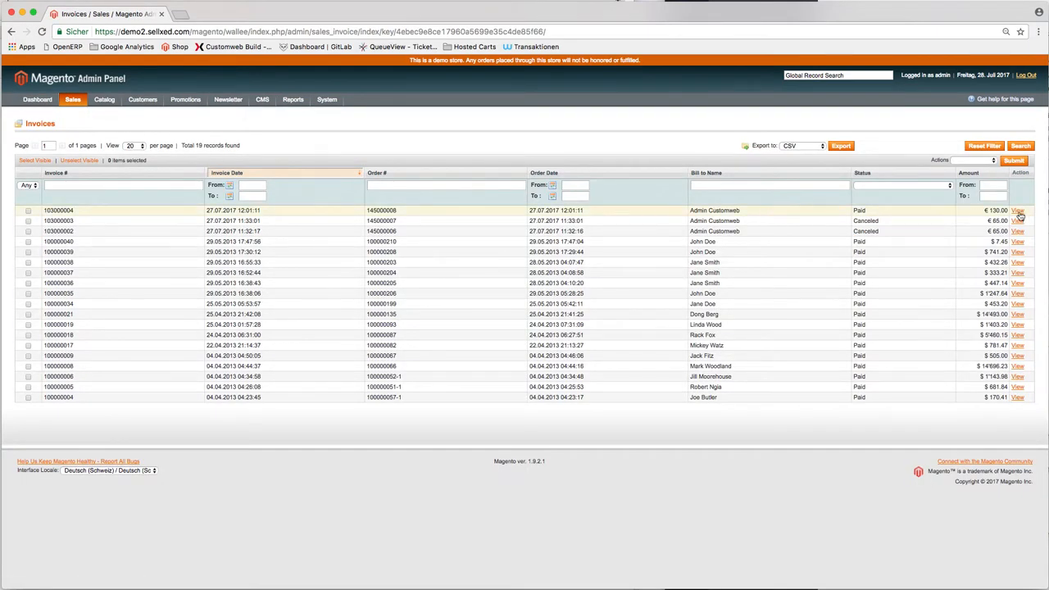
left_click(1016, 210)
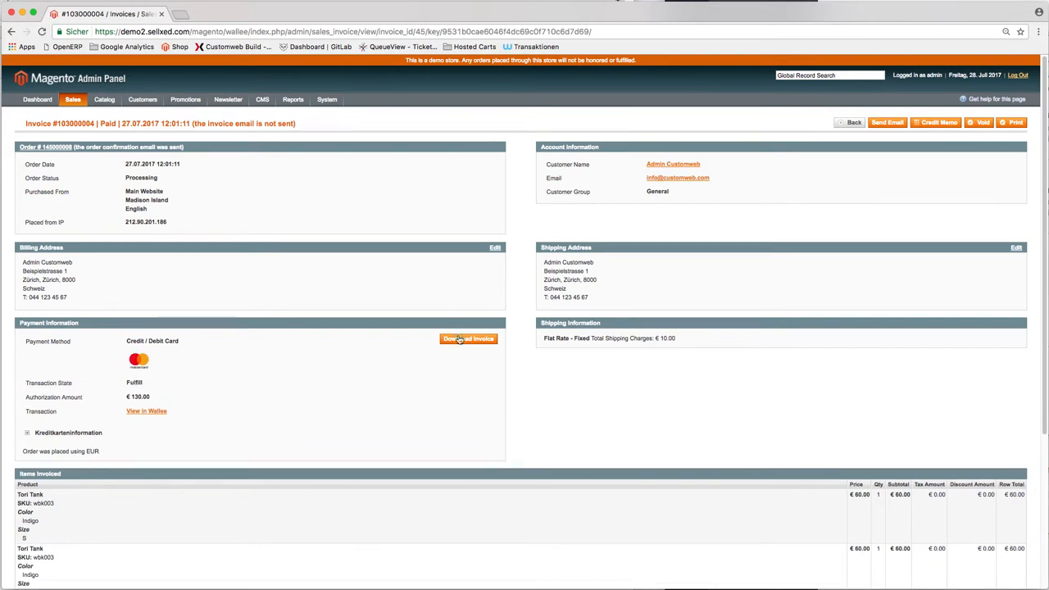
left_click(468, 338)
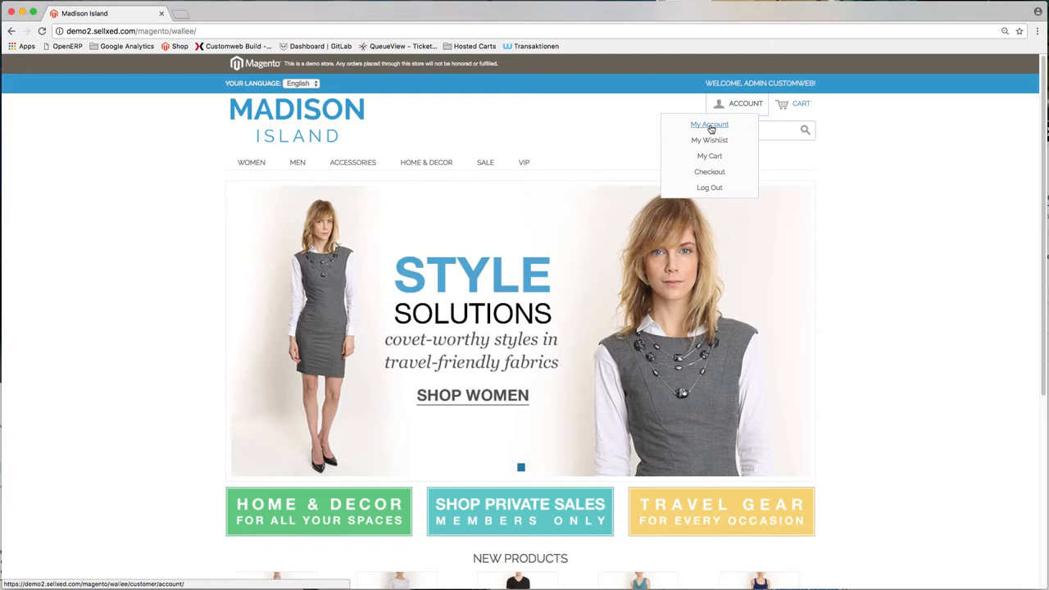
View order 145000016 under My Account, then open it in admin Sales > Orders.
left_click(709, 123)
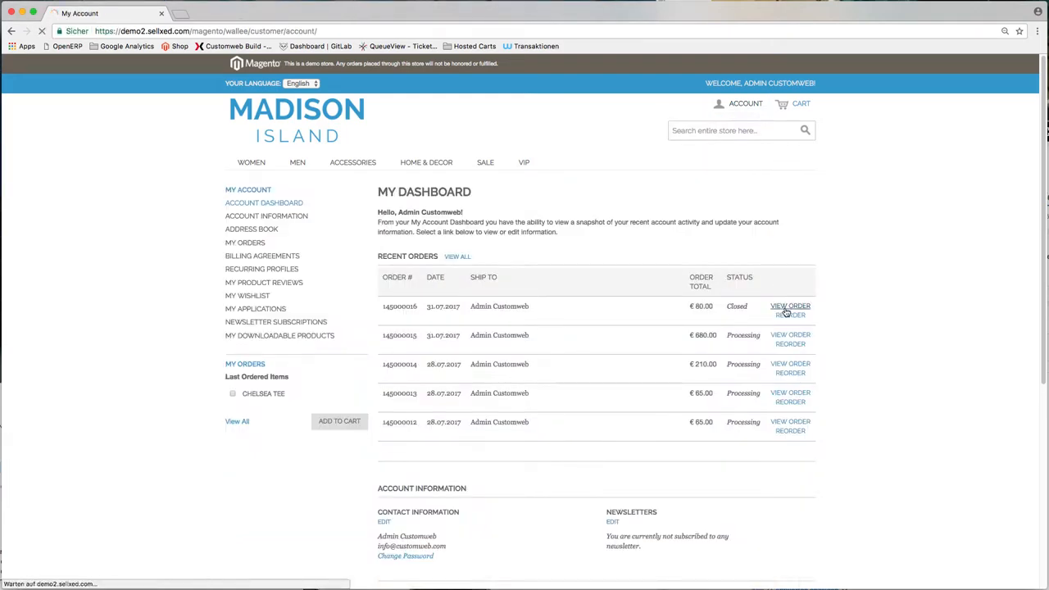
left_click(788, 306)
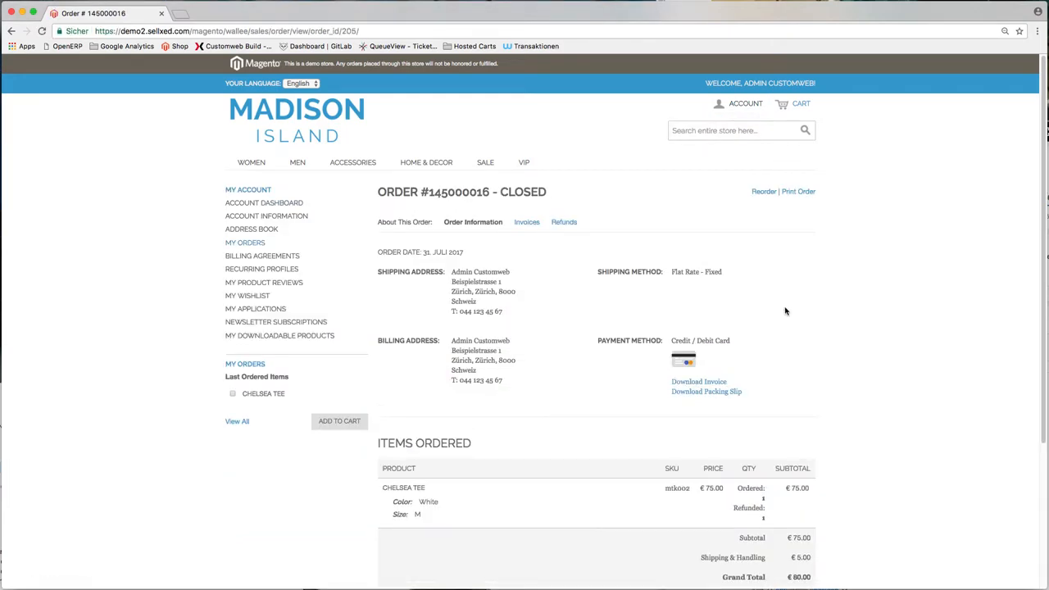
left_click(698, 381)
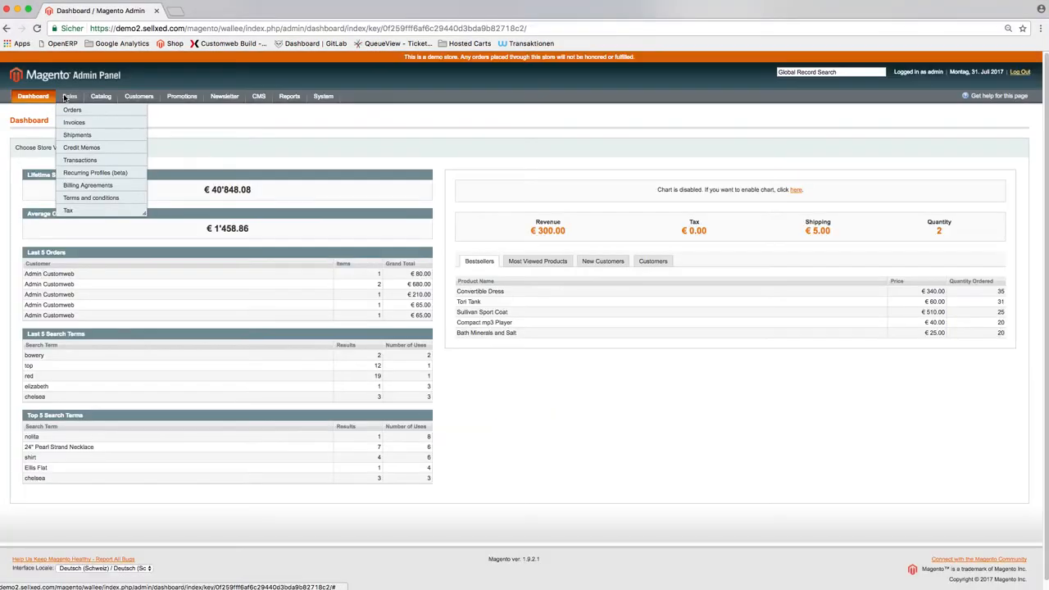
left_click(72, 110)
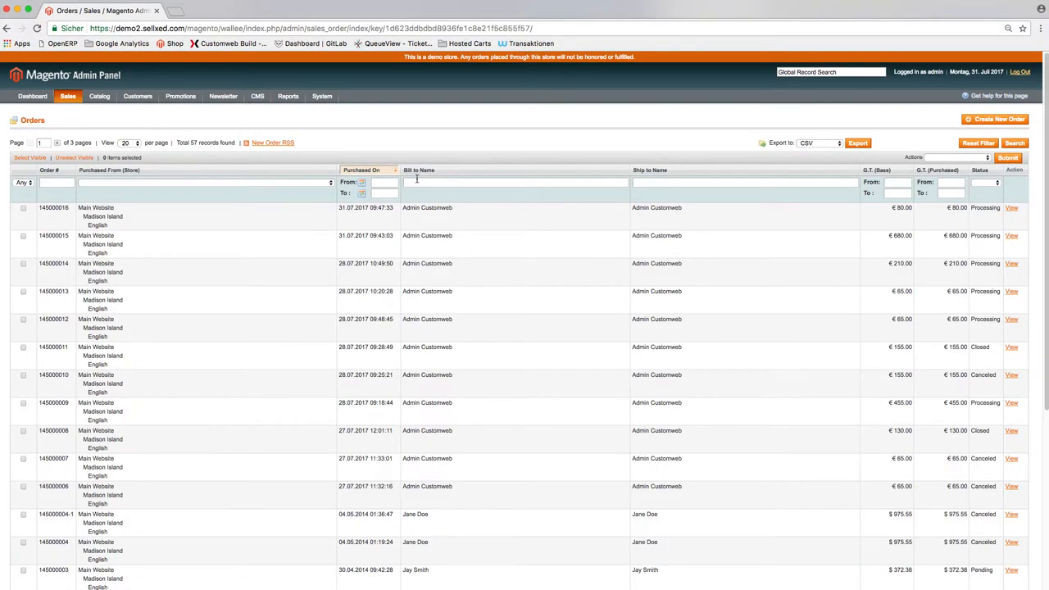
left_click(1011, 207)
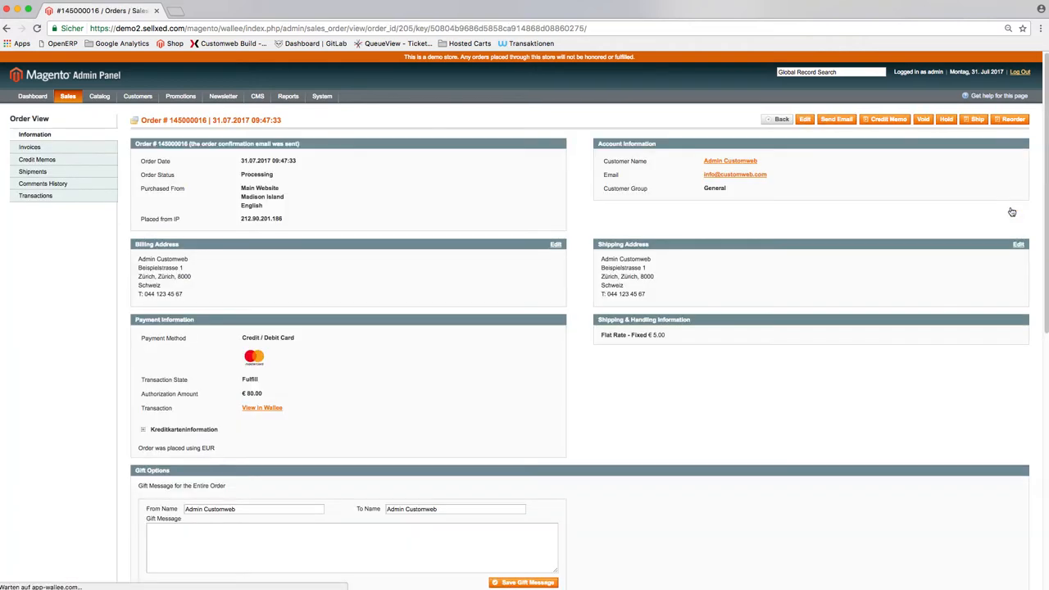